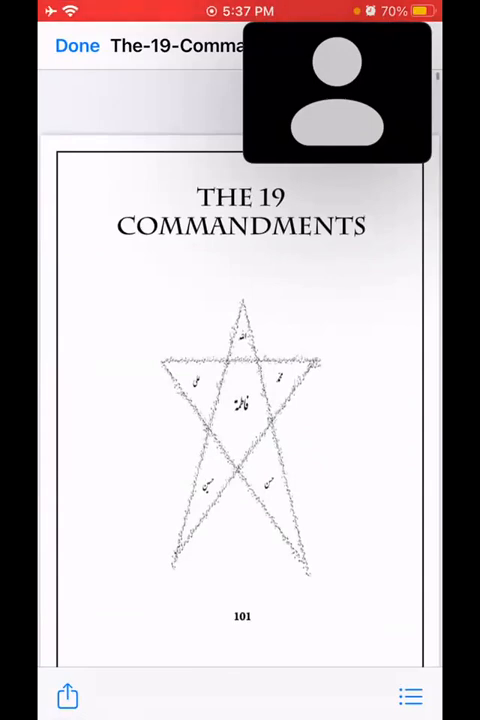
scroll(down, 3)
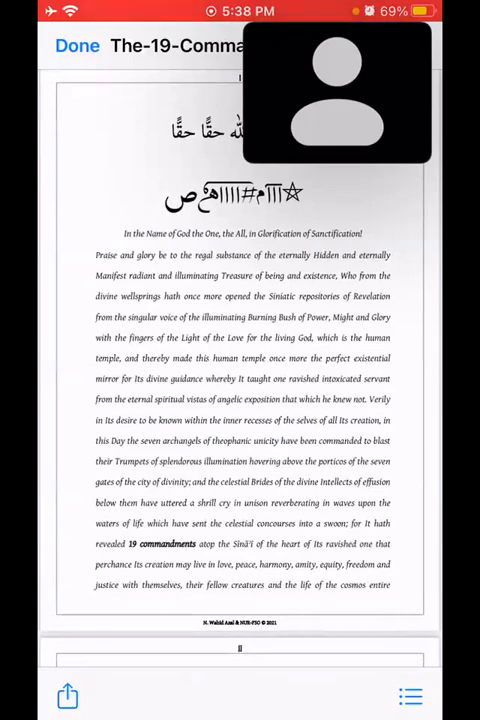
scroll(down, 3)
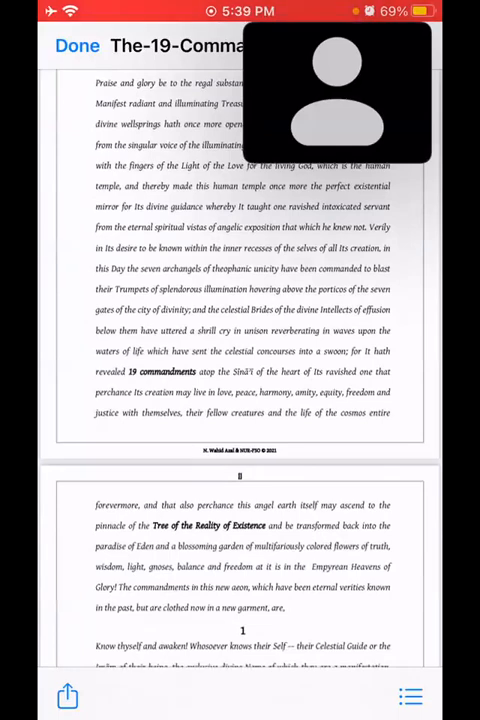
scroll(down, 3)
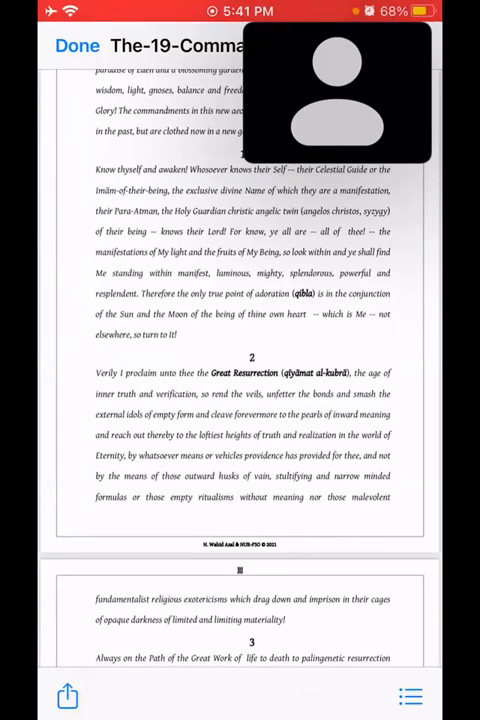
scroll(up, 3)
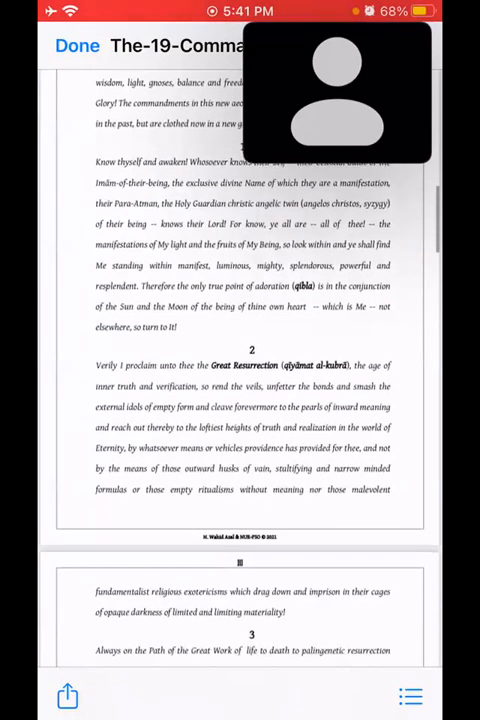
scroll(up, 3)
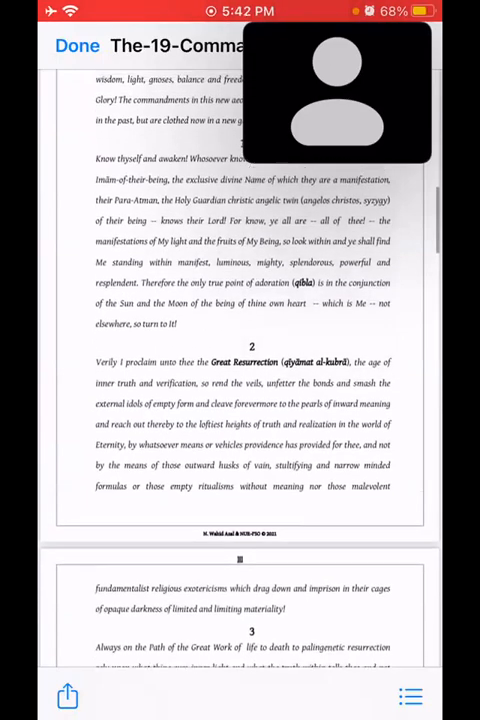
scroll(down, 3)
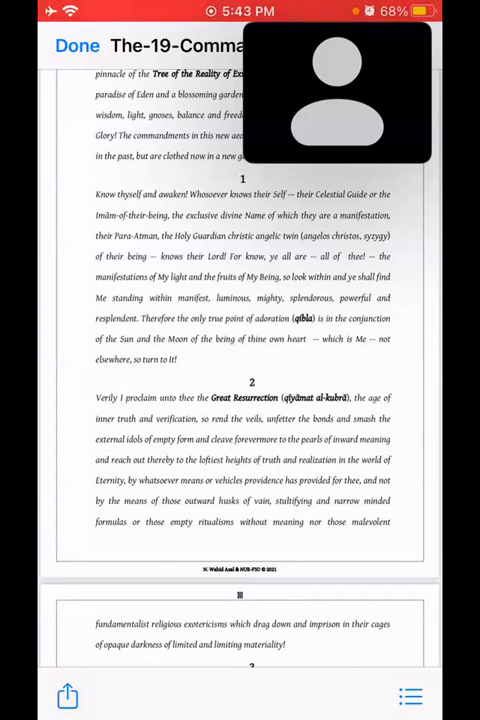
scroll(down, 3)
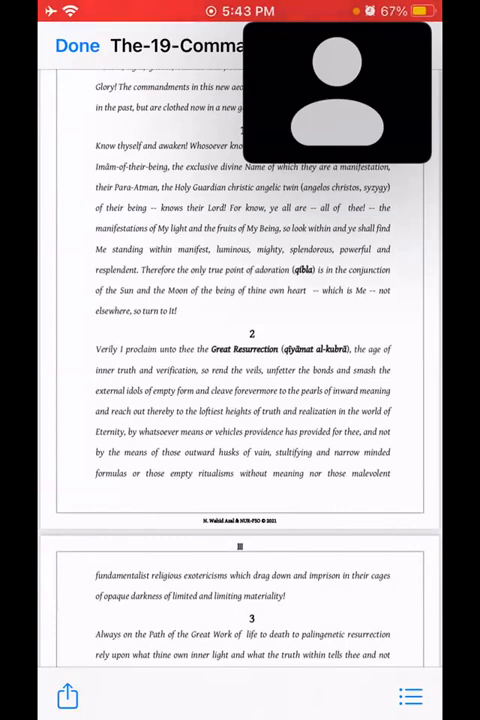
scroll(down, 3)
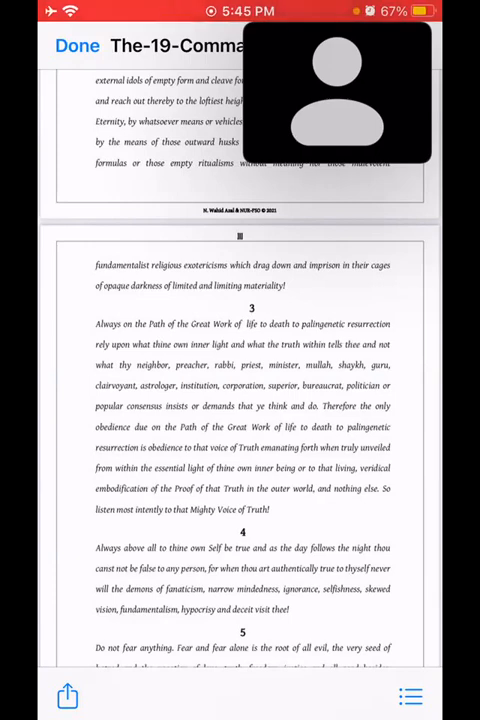
scroll(down, 3)
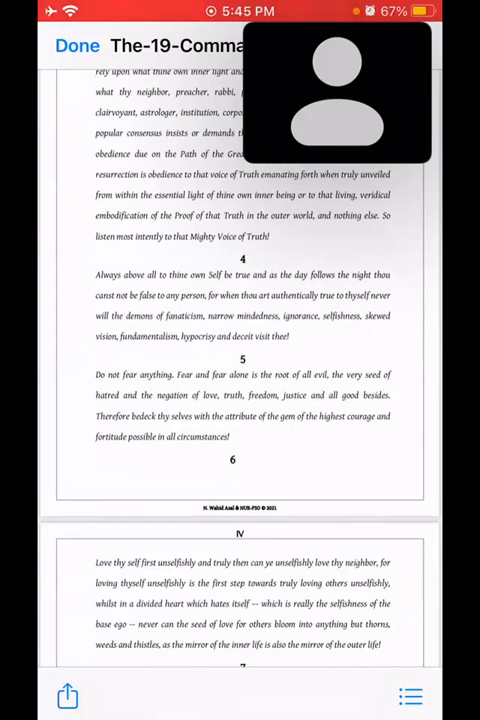
scroll(down, 3)
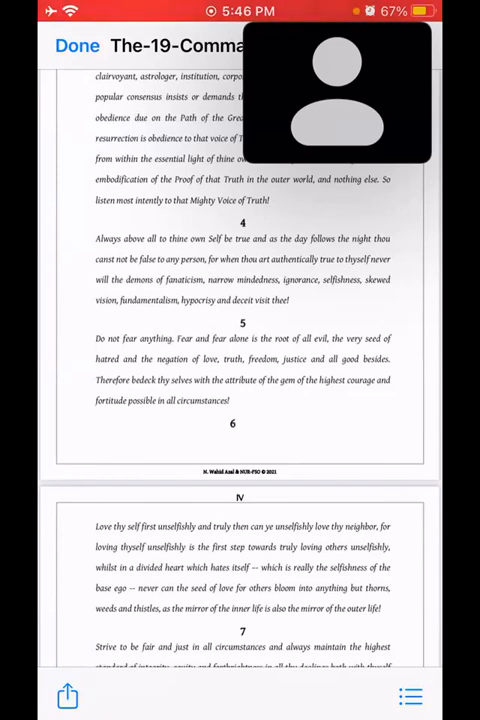
scroll(down, 3)
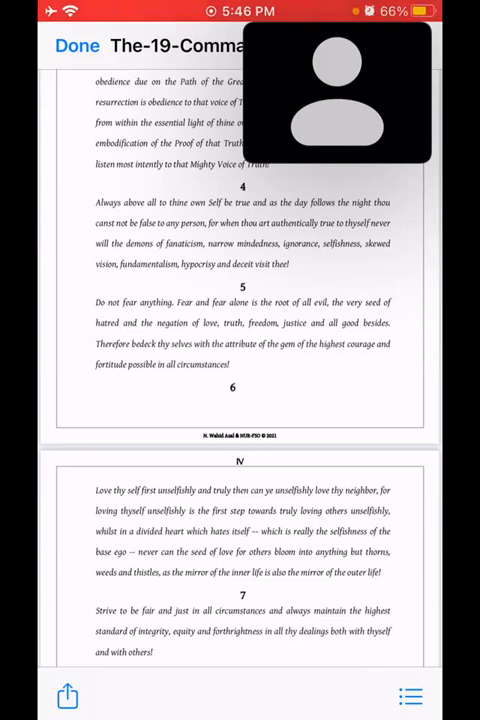
scroll(down, 3)
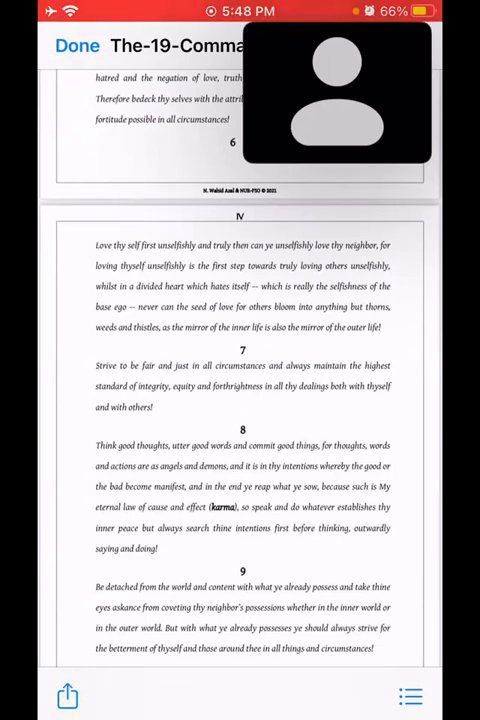
scroll(down, 3)
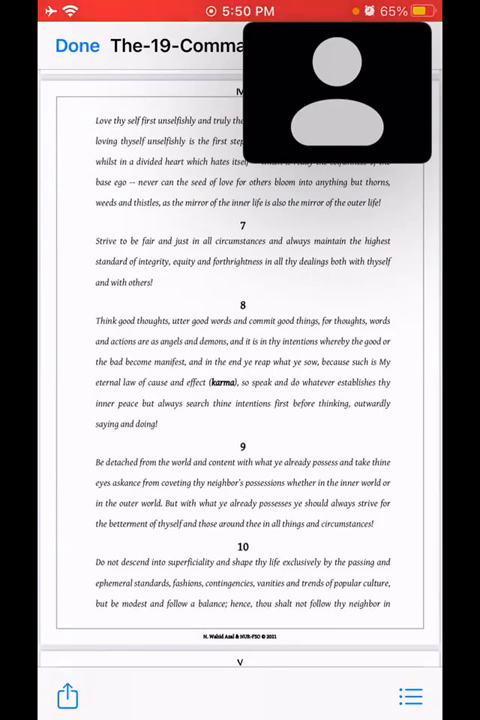
scroll(down, 3)
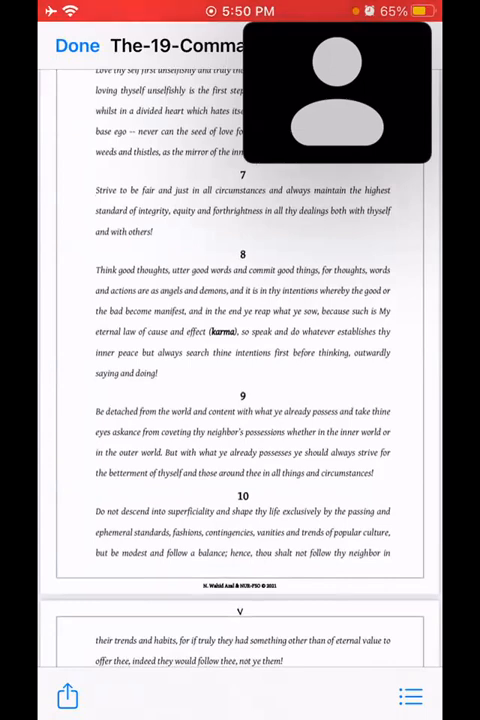
scroll(down, 3)
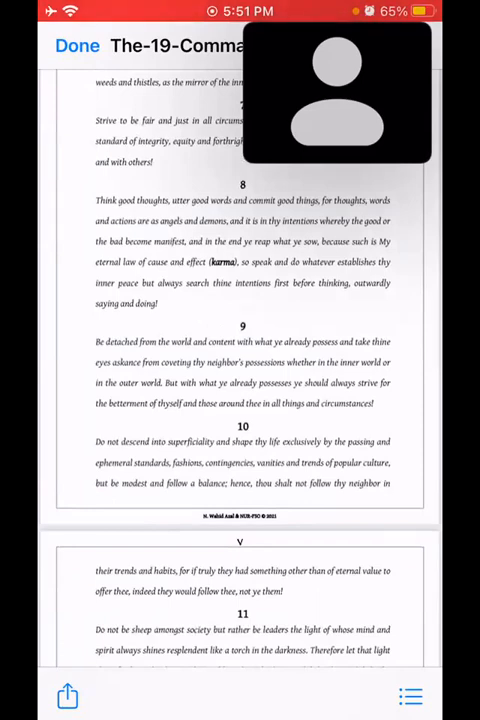
scroll(down, 3)
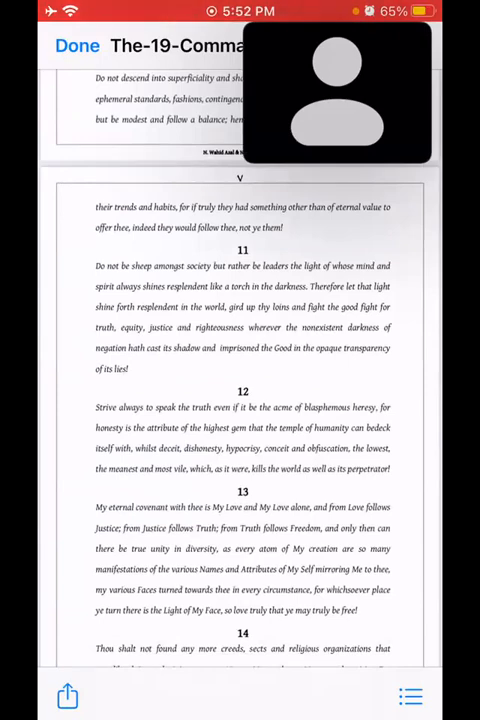
scroll(down, 3)
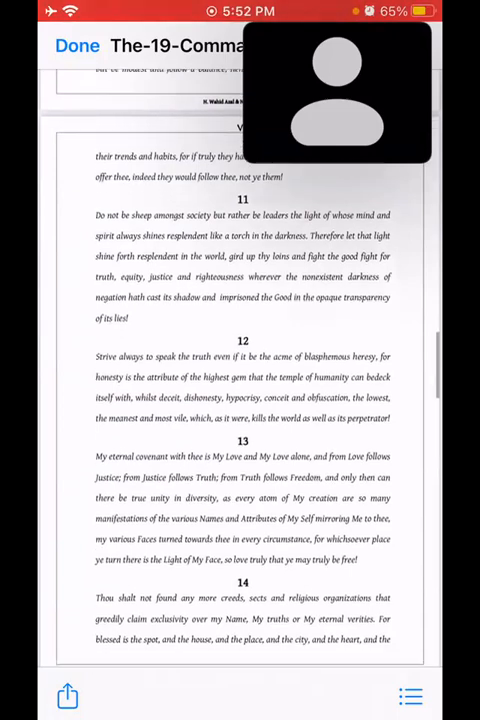
scroll(down, 3)
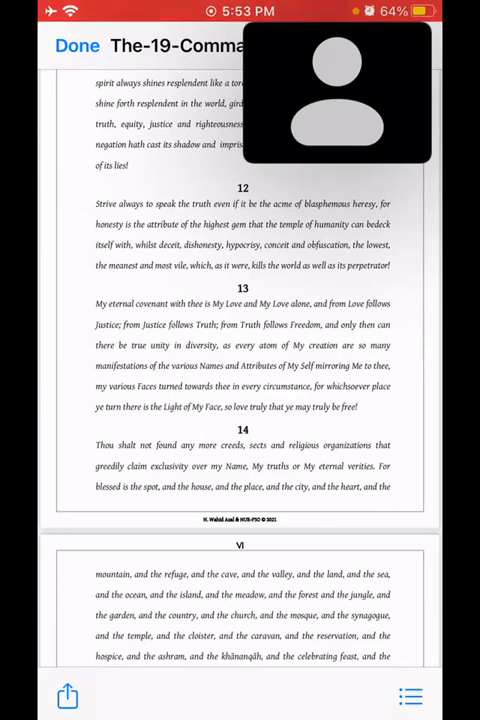
scroll(down, 3)
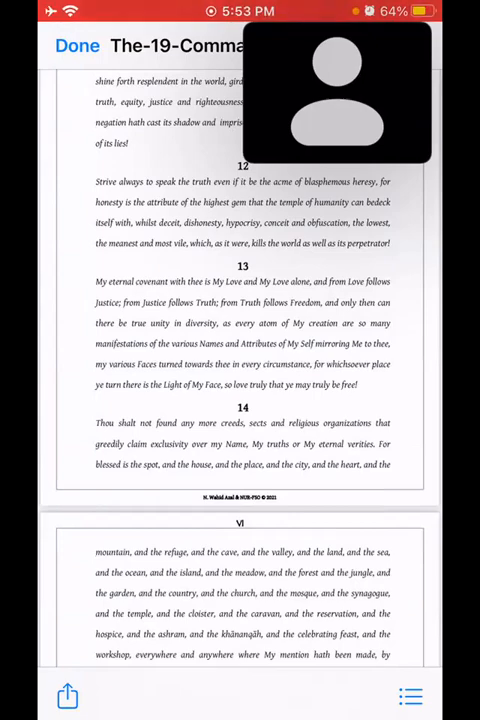
scroll(down, 3)
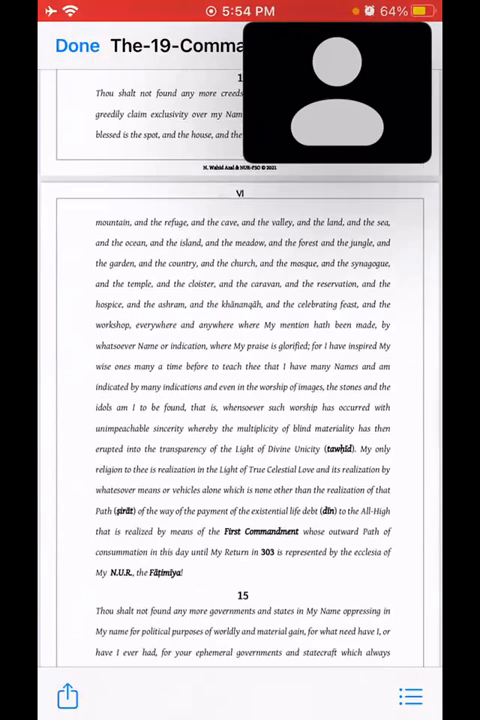
scroll(down, 3)
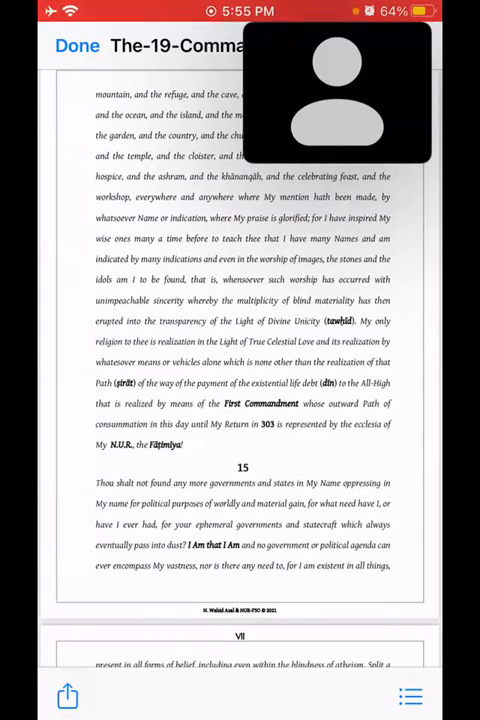
scroll(down, 3)
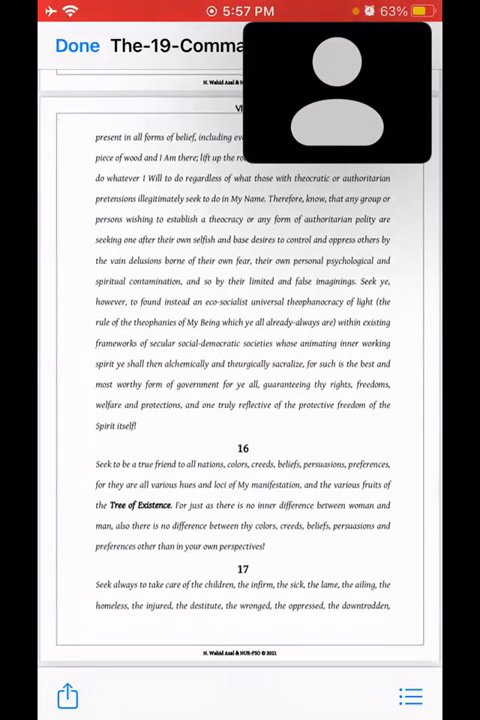
scroll(down, 3)
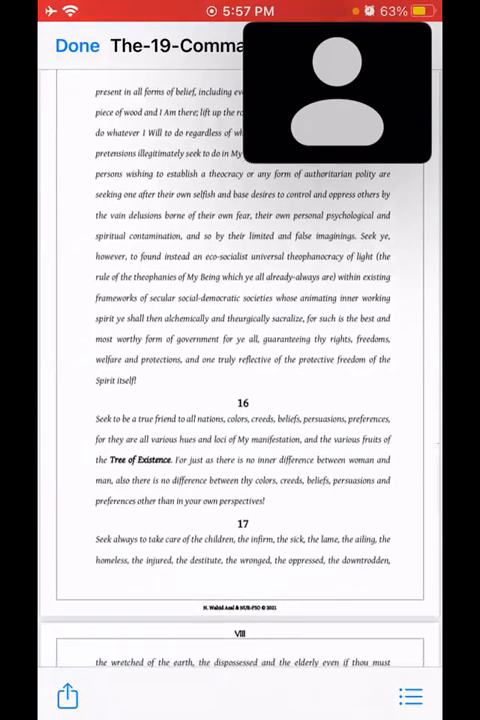
scroll(down, 3)
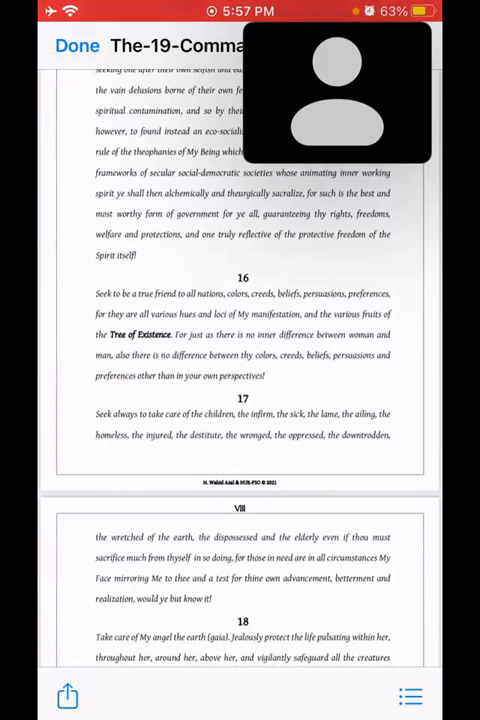
scroll(down, 3)
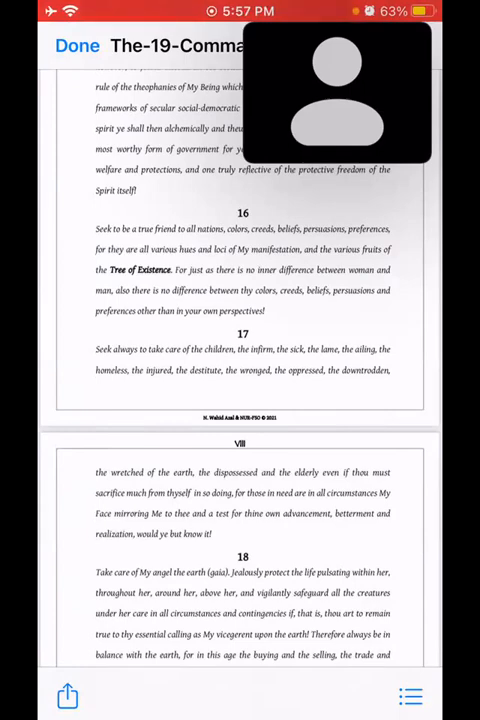
scroll(down, 3)
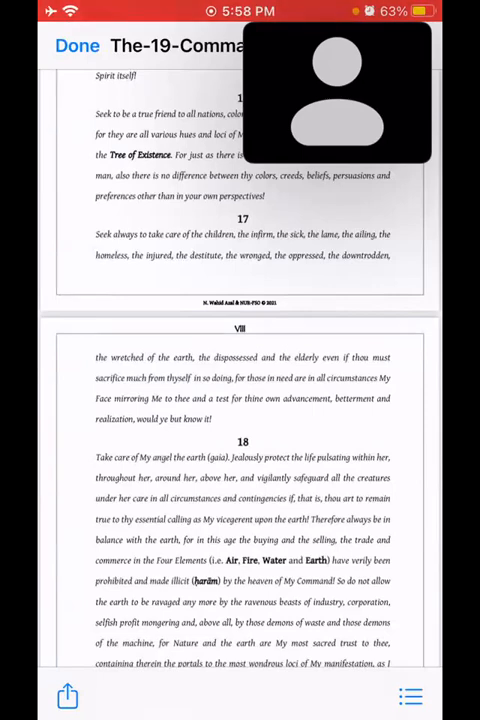
scroll(down, 3)
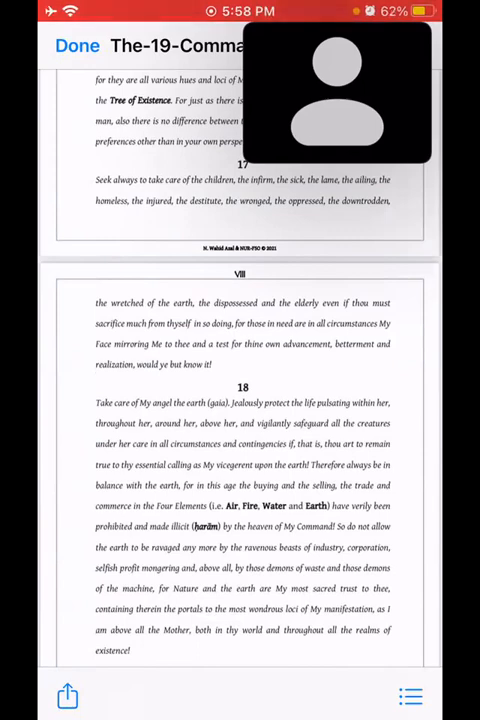
scroll(down, 3)
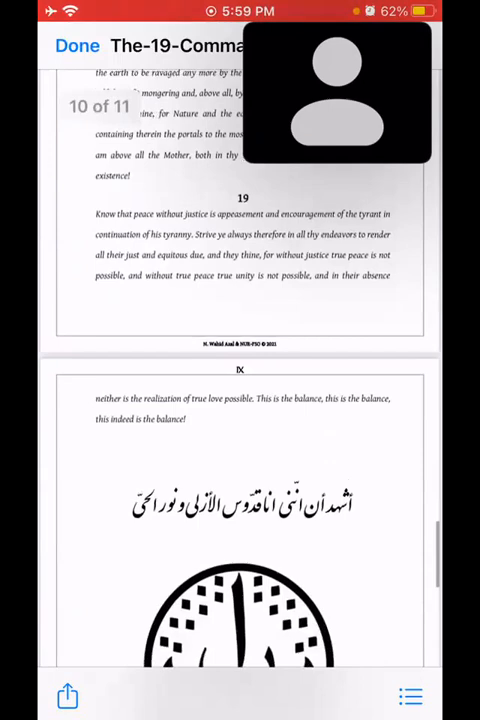
scroll(down, 3)
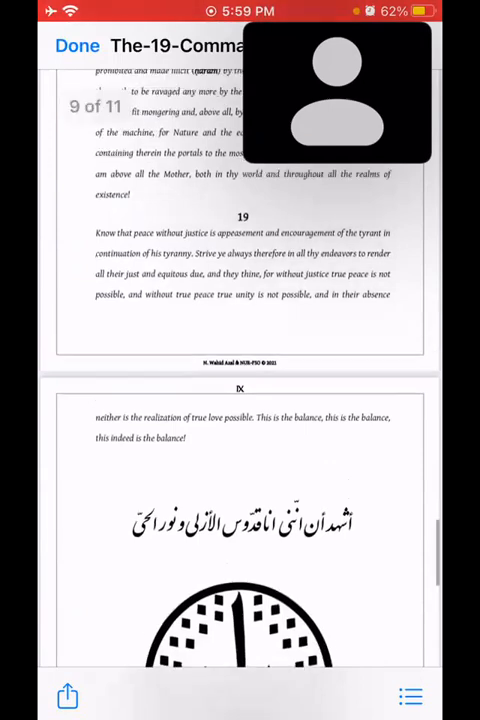
scroll(down, 3)
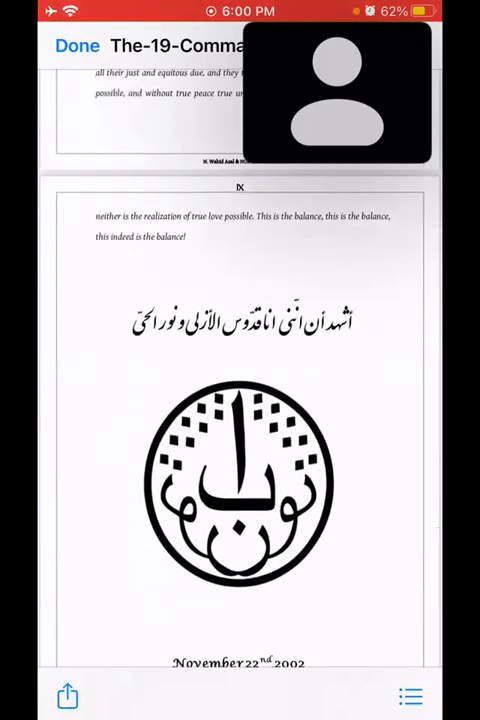
scroll(down, 3)
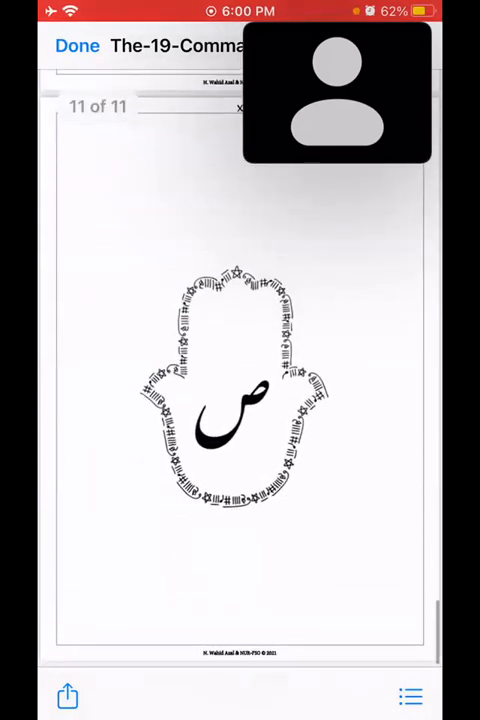
scroll(down, 3)
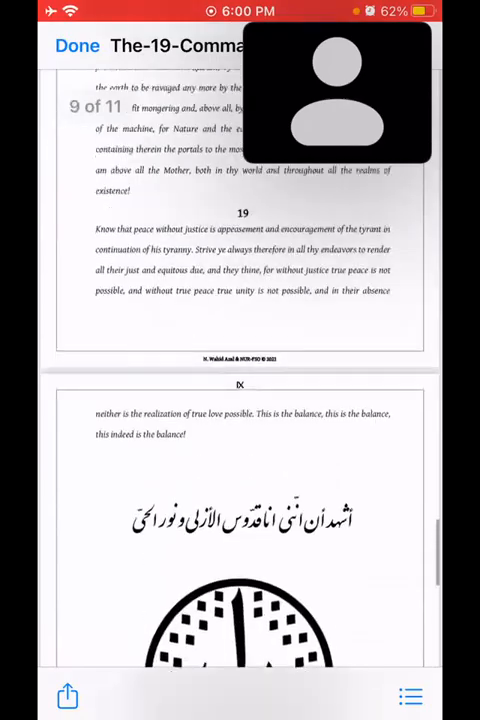
scroll(down, 3)
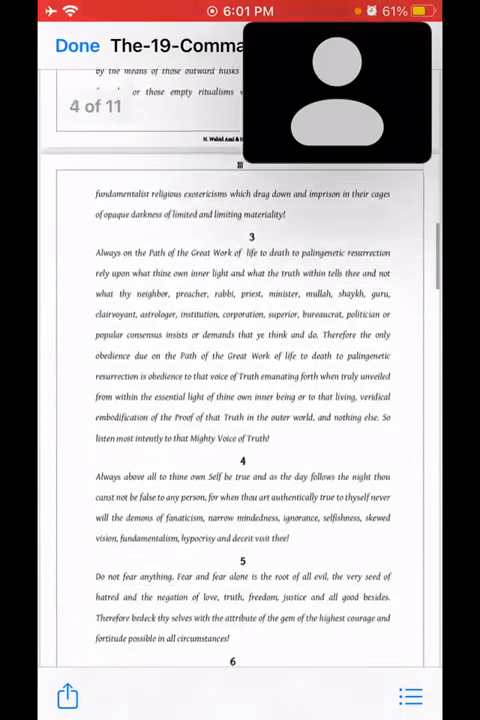
scroll(down, 3)
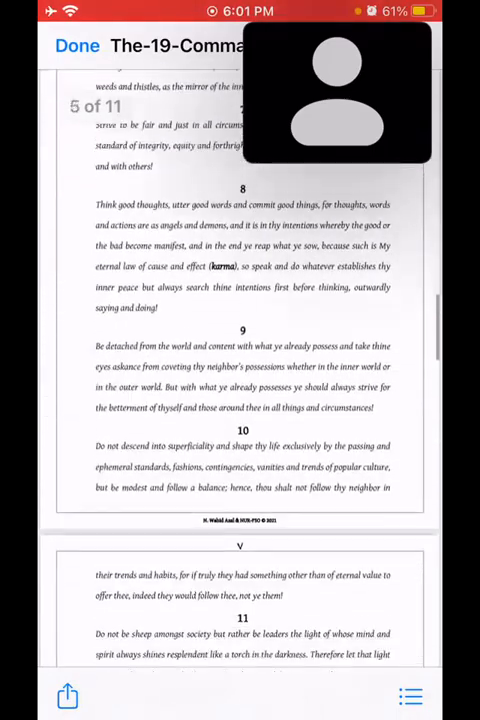
scroll(down, 3)
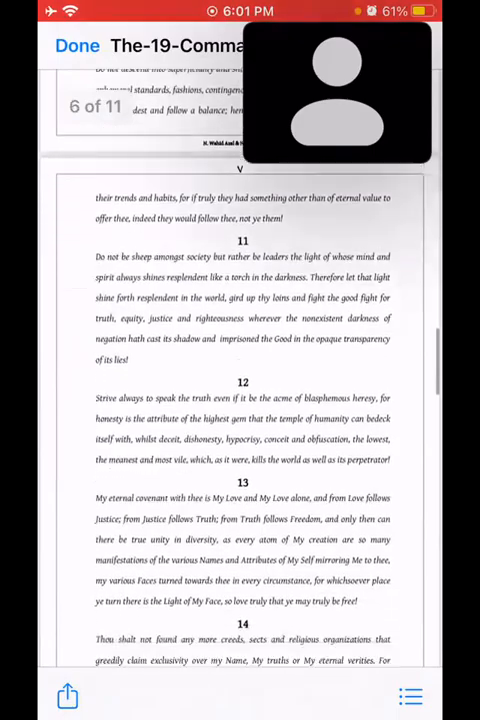